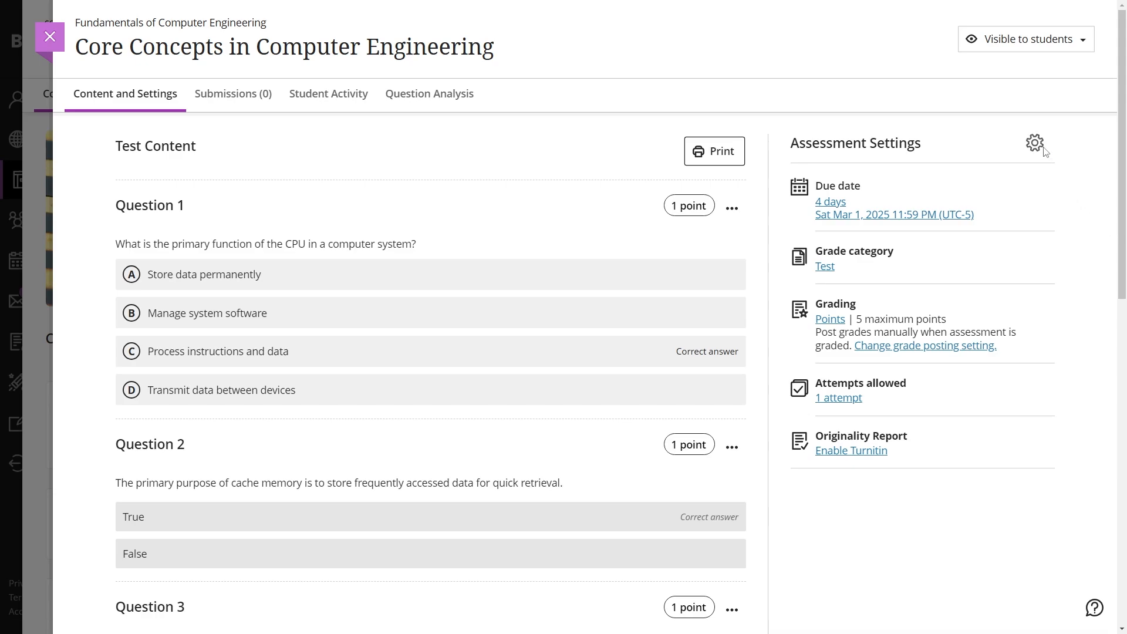
mouse_move(1035, 142)
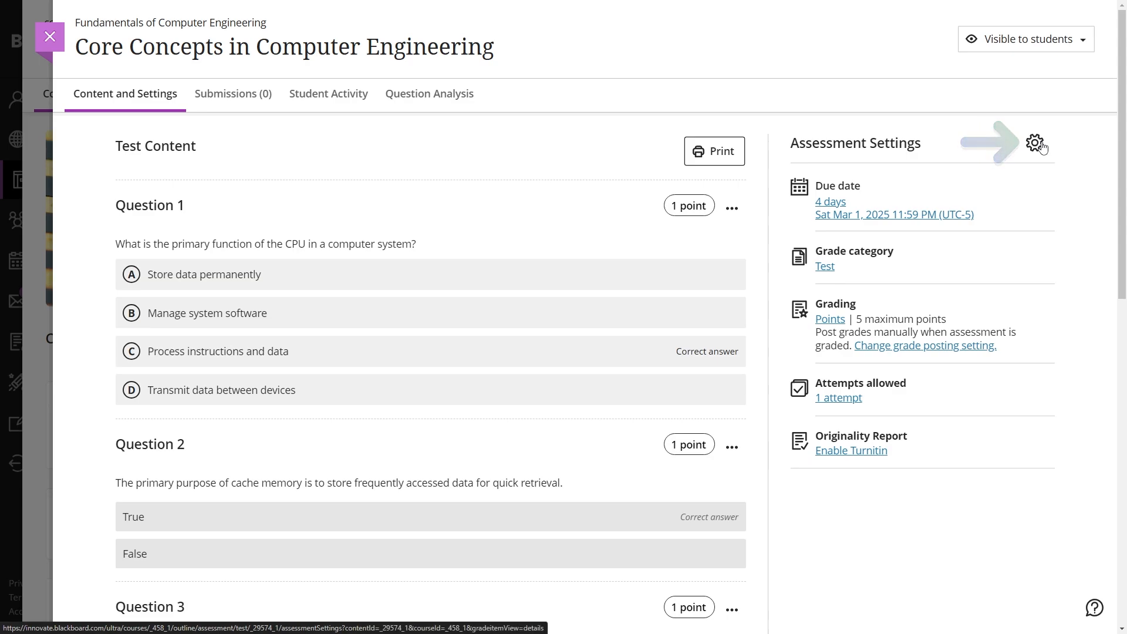
Reach the Assigned groups option under Additional Tools in the Core Concepts test settings.
click(1034, 143)
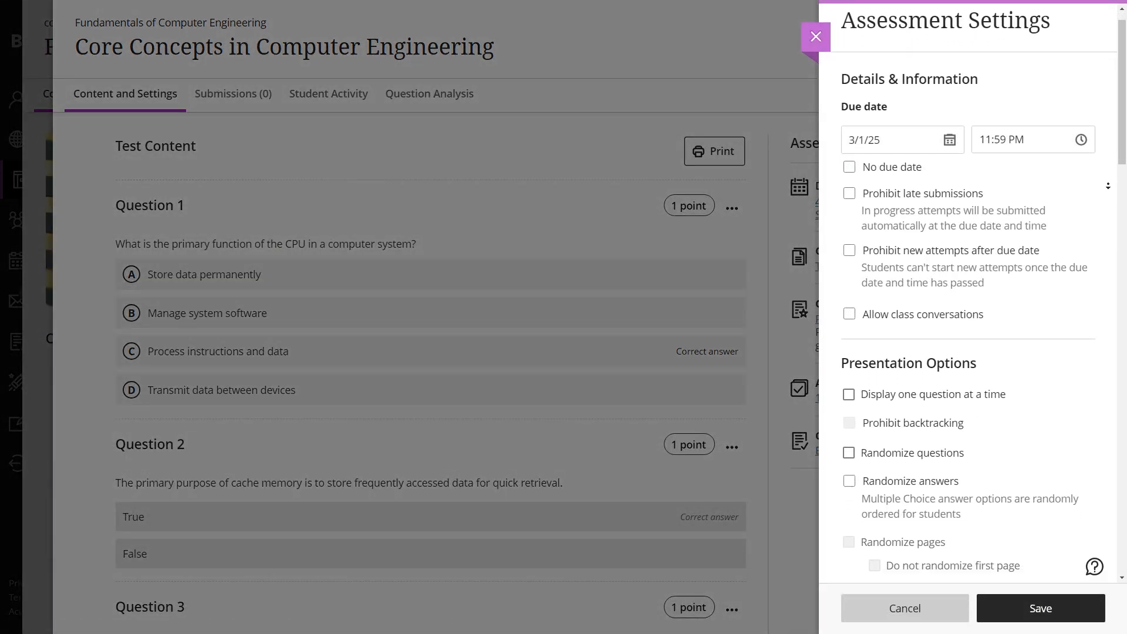
scroll(down, 3)
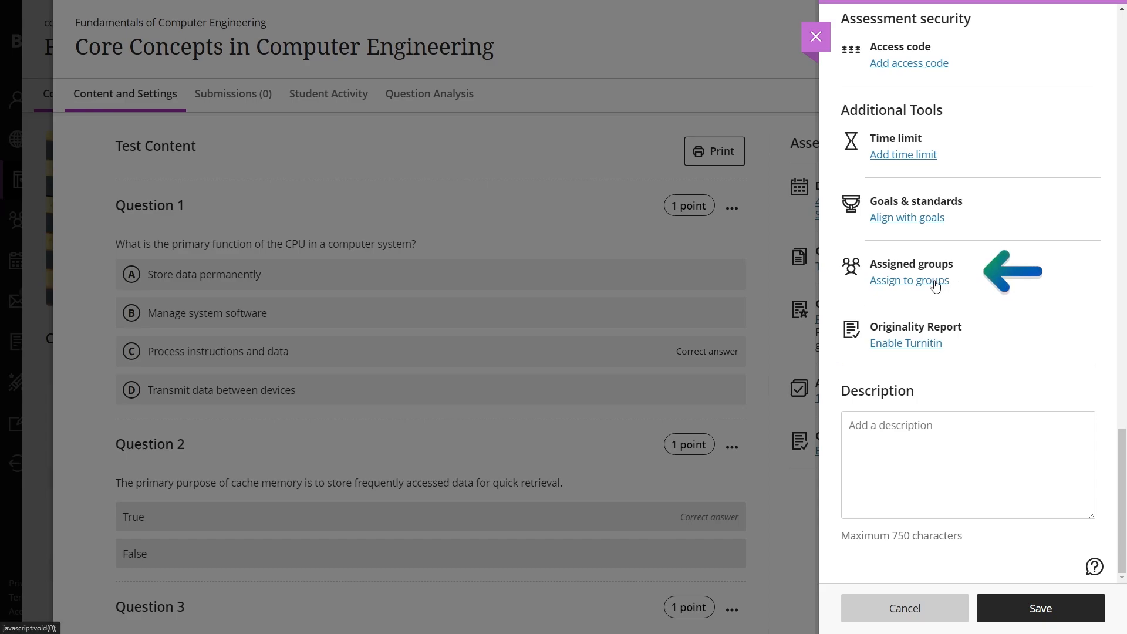
Build custom groups New Group 1 and New Group 2 by selecting and adding students.
click(909, 280)
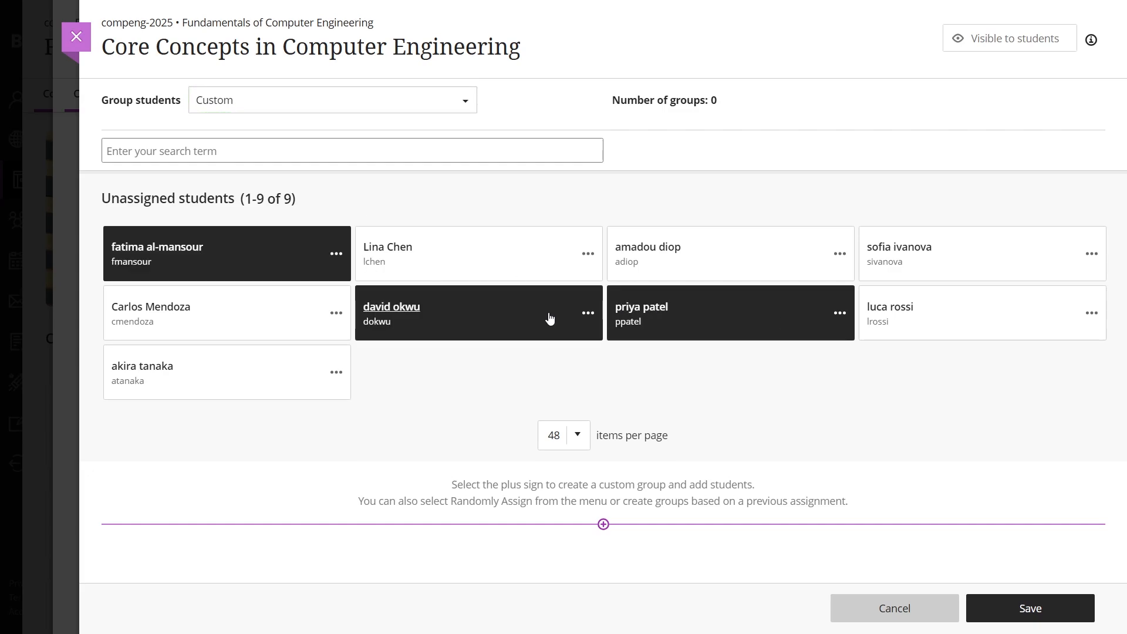
click(589, 313)
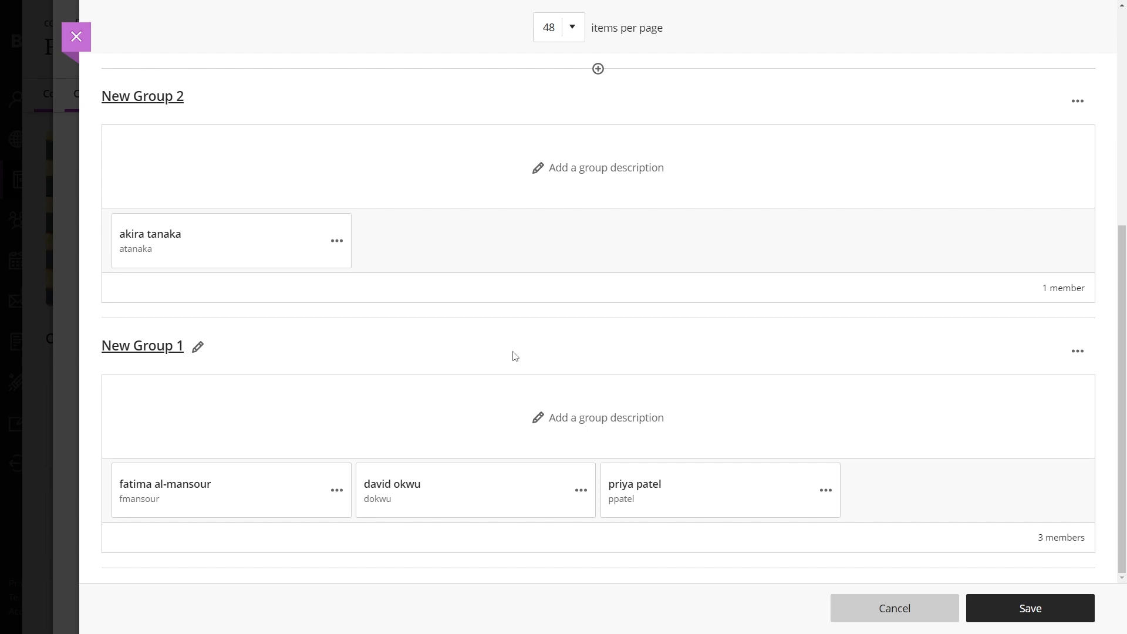
click(596, 419)
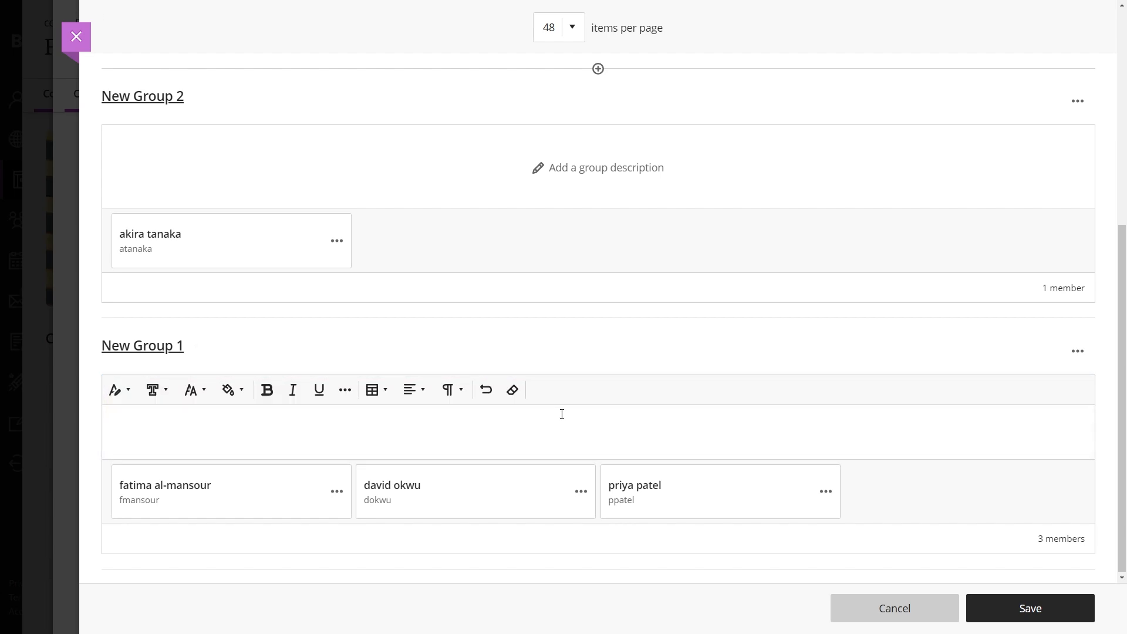
click(142, 345)
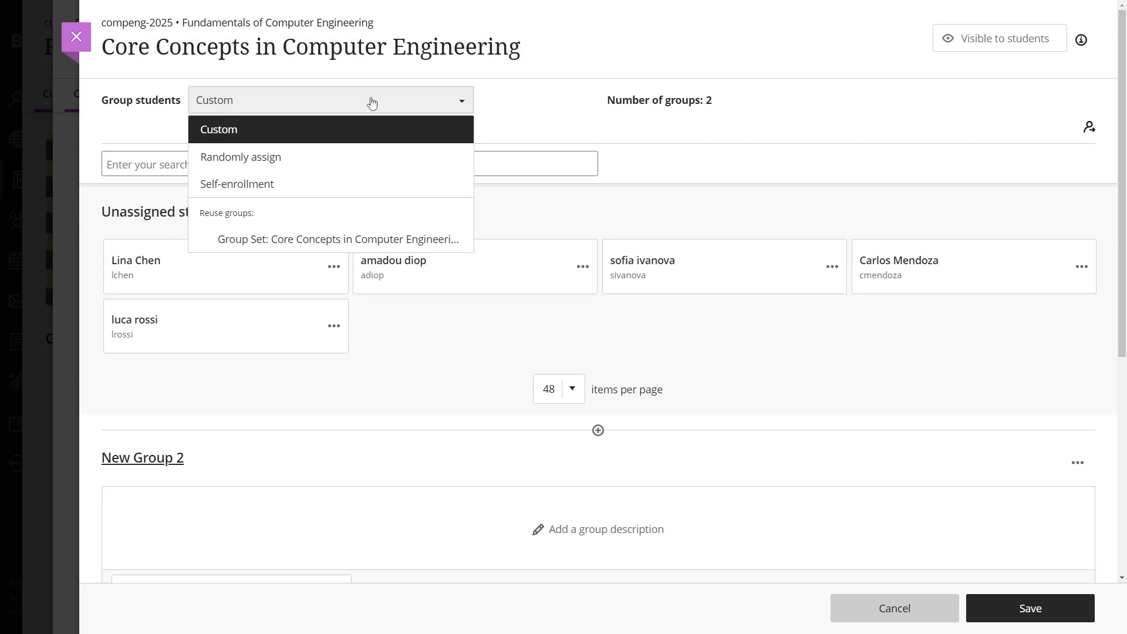
Randomly assign students into 3 groups of 3 per group.
click(241, 158)
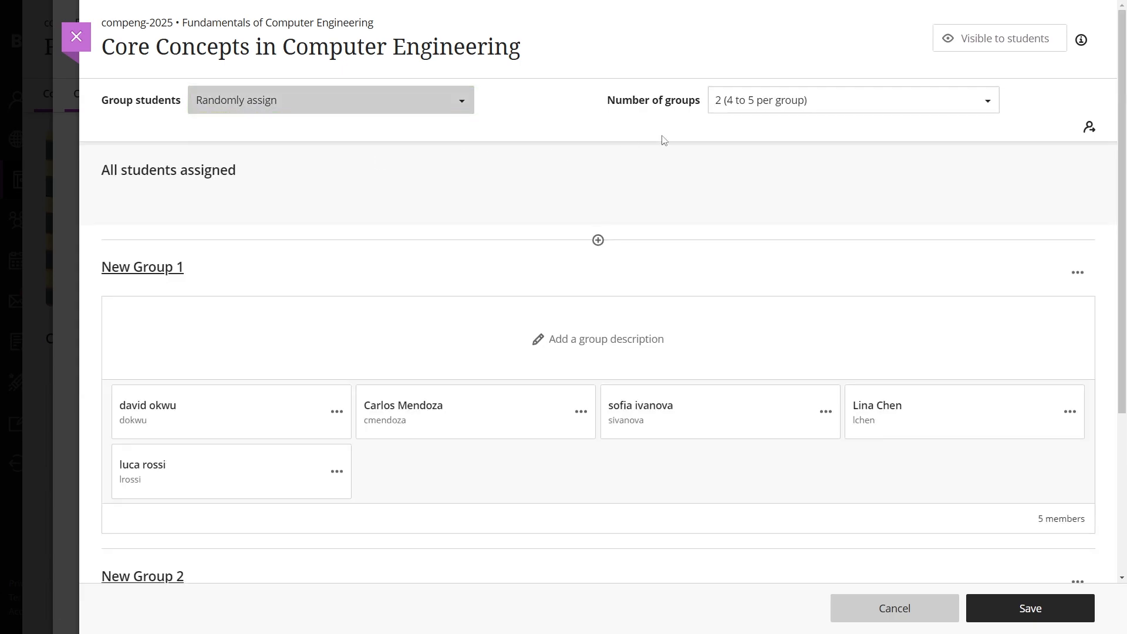
click(869, 100)
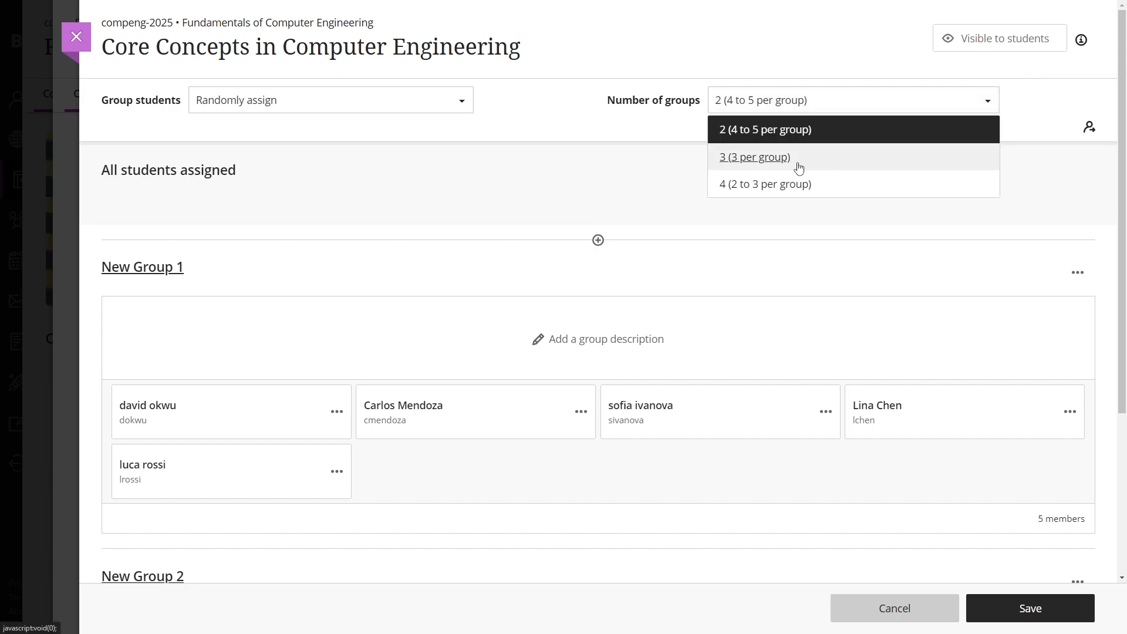
click(754, 157)
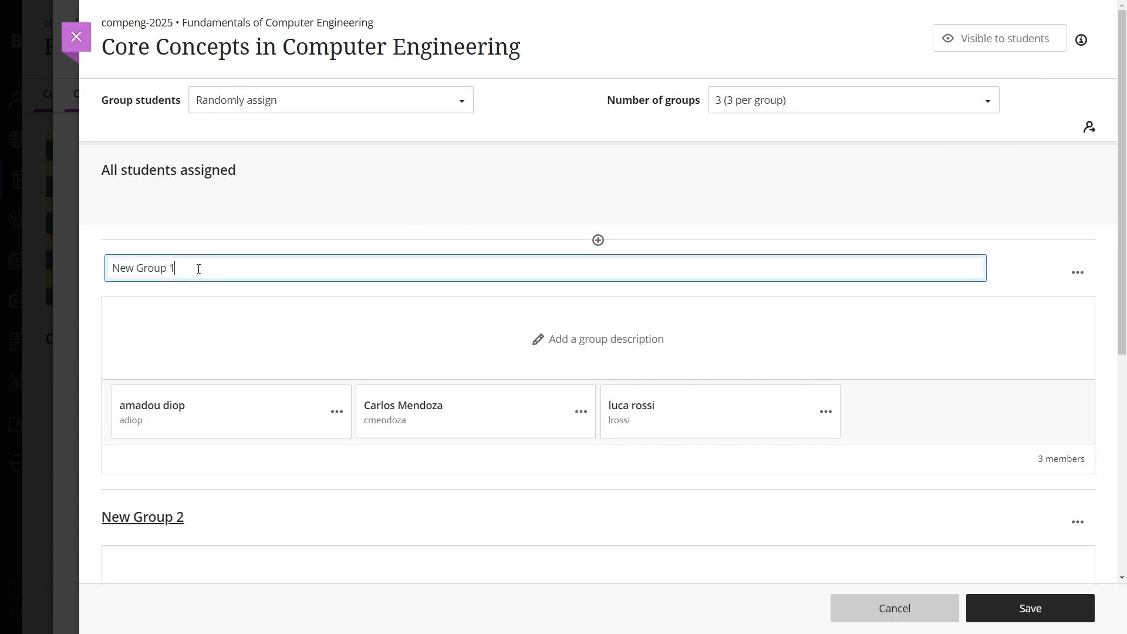
mouse_move(315, 419)
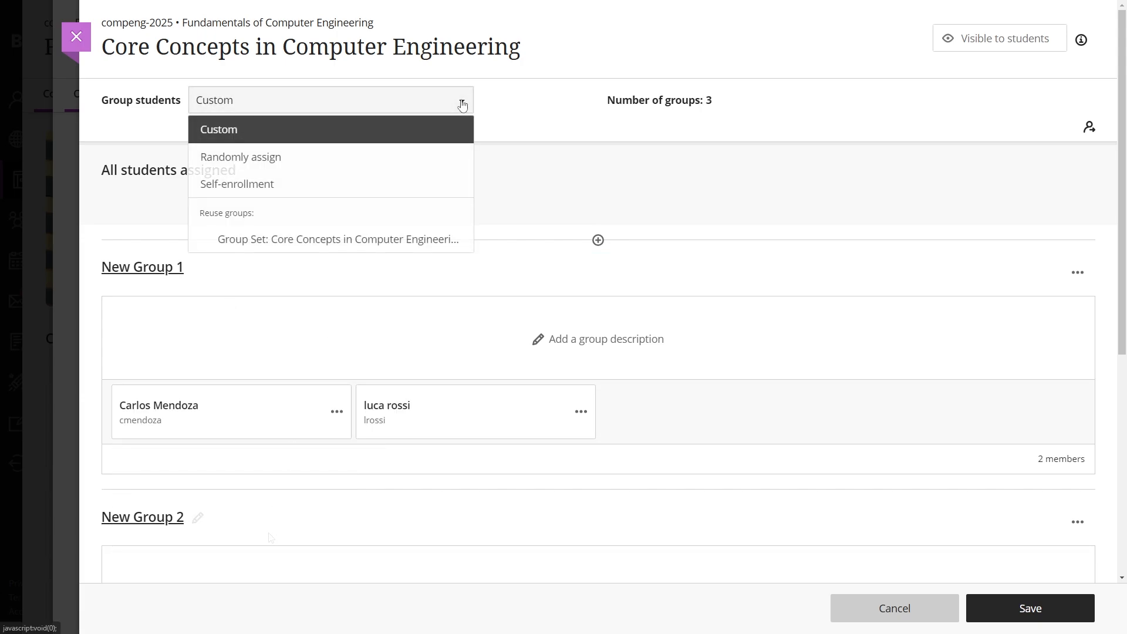
Switch grouping to Self-enrollment, review dates and maximum members, and save.
click(237, 183)
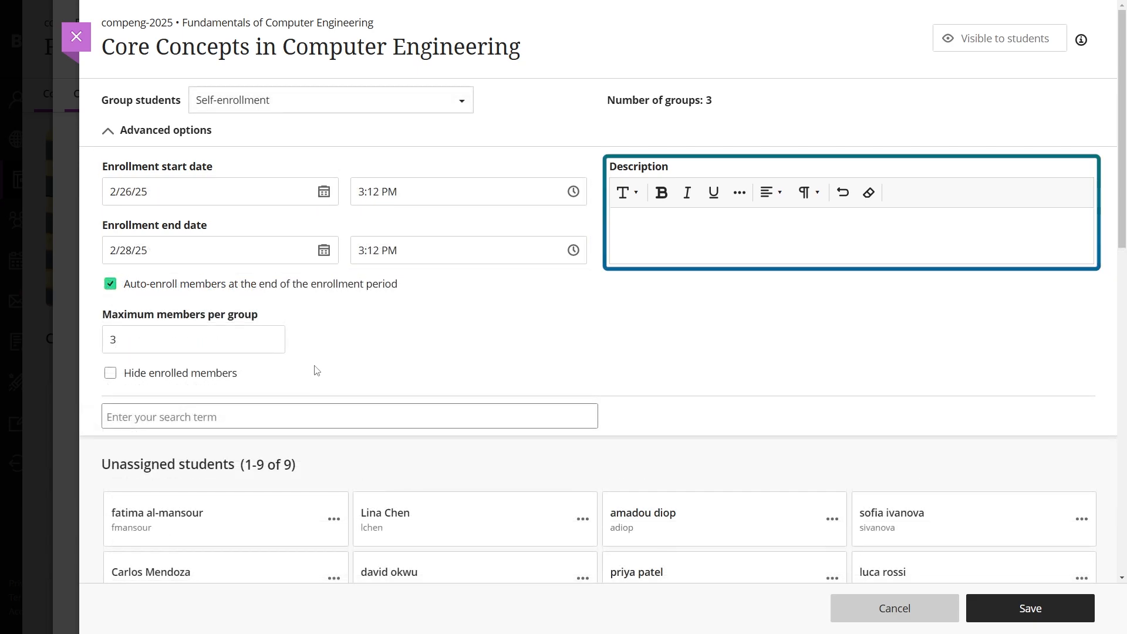
click(193, 338)
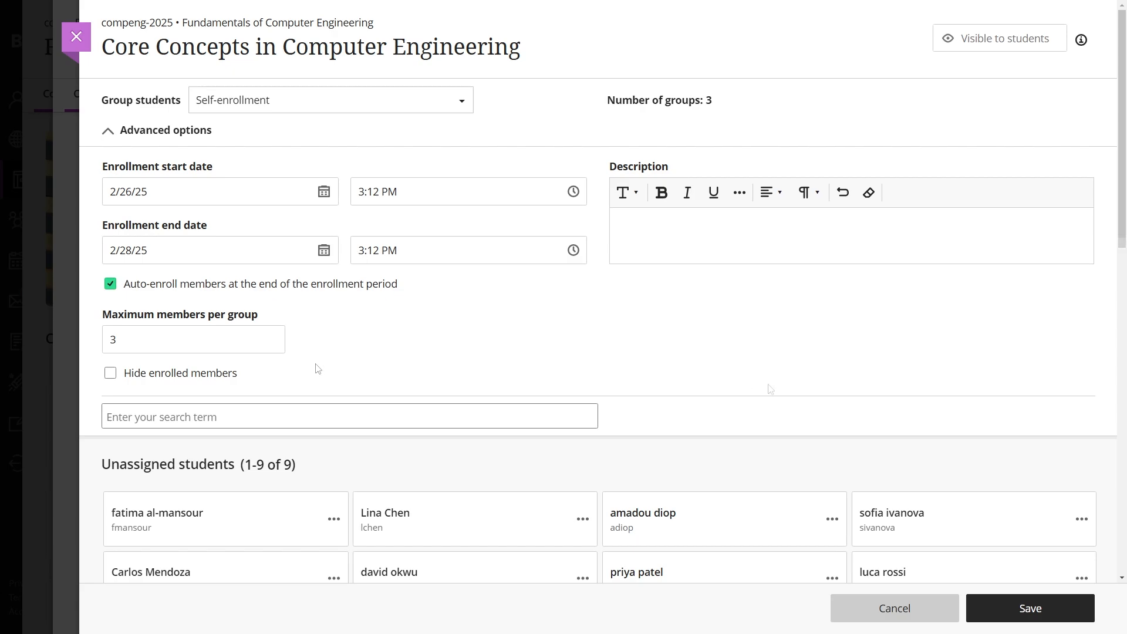
click(1031, 608)
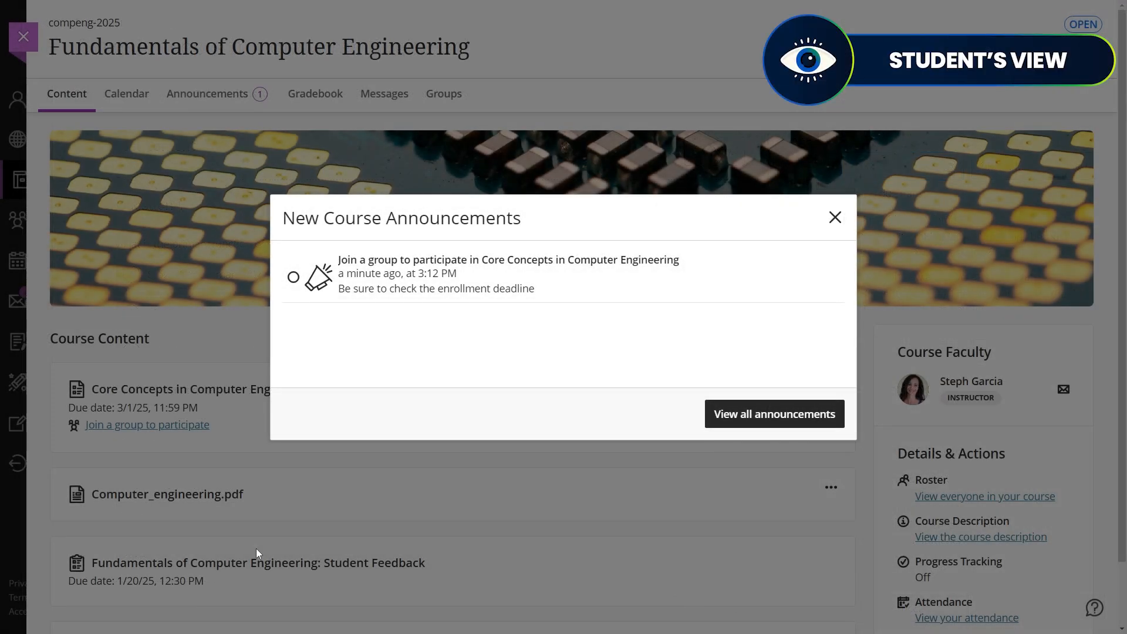
mouse_move(585, 264)
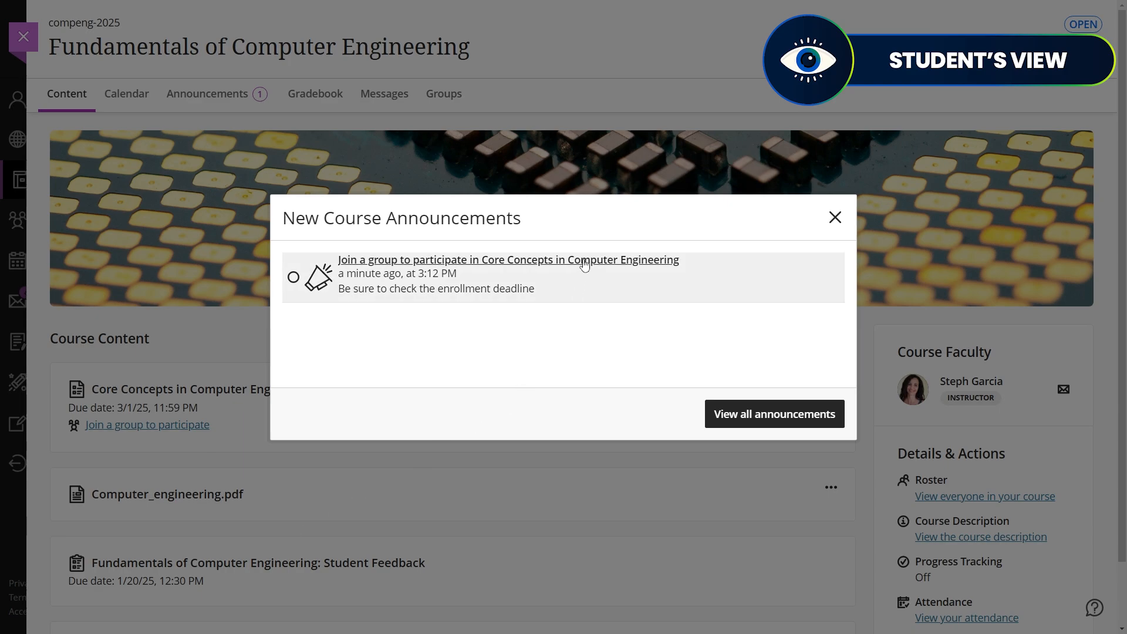
From the announcement link, join New Group 1 and show its members.
click(509, 259)
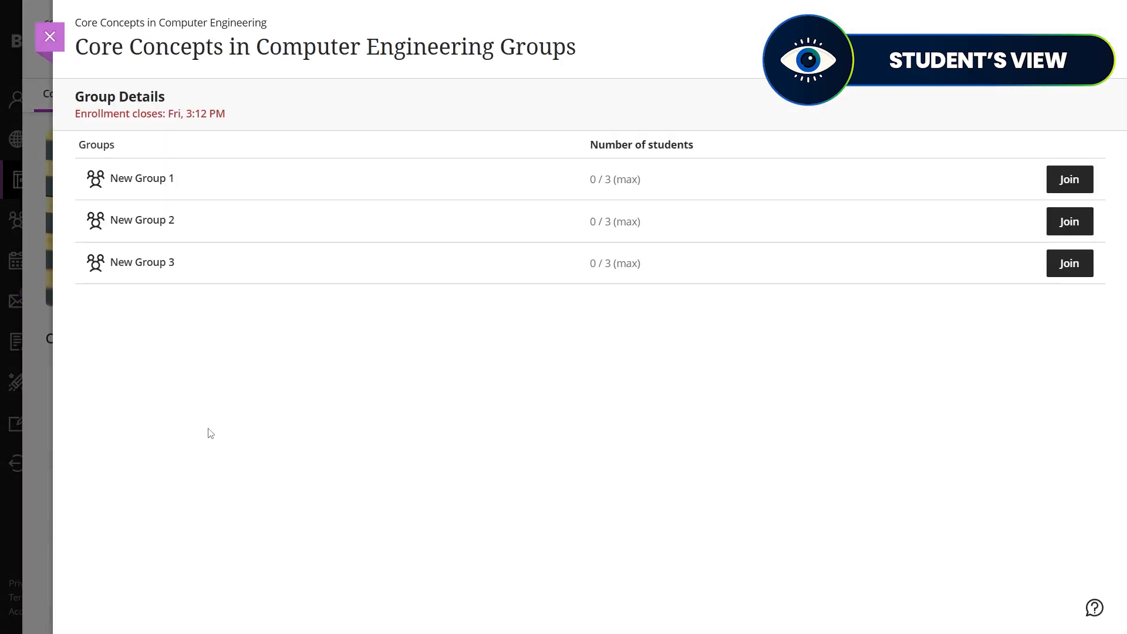
mouse_move(1037, 190)
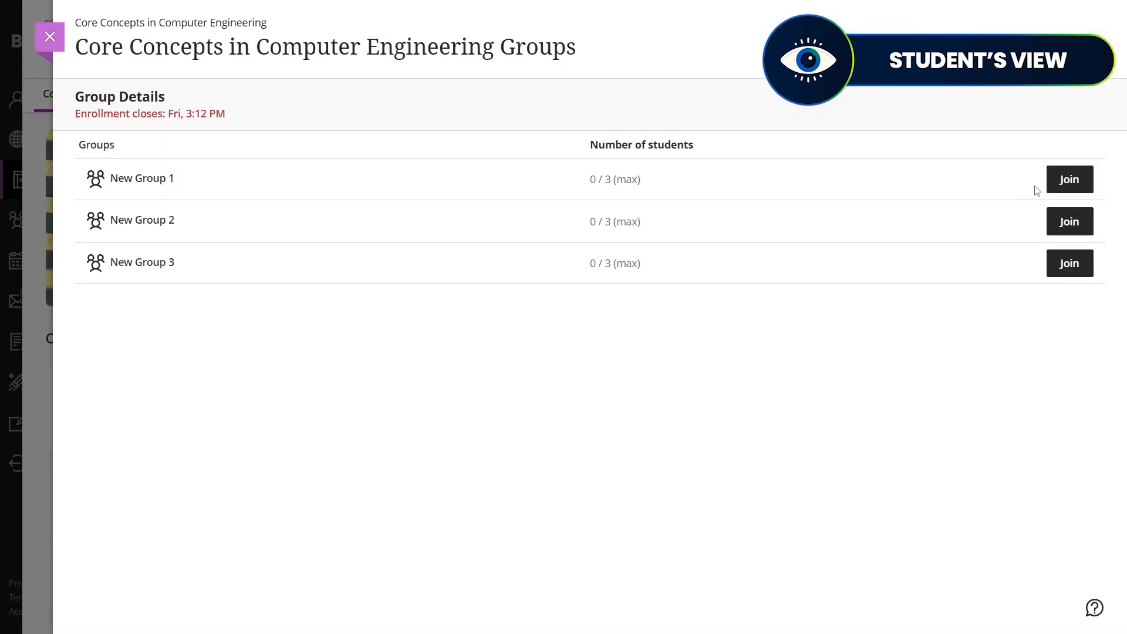
click(1070, 179)
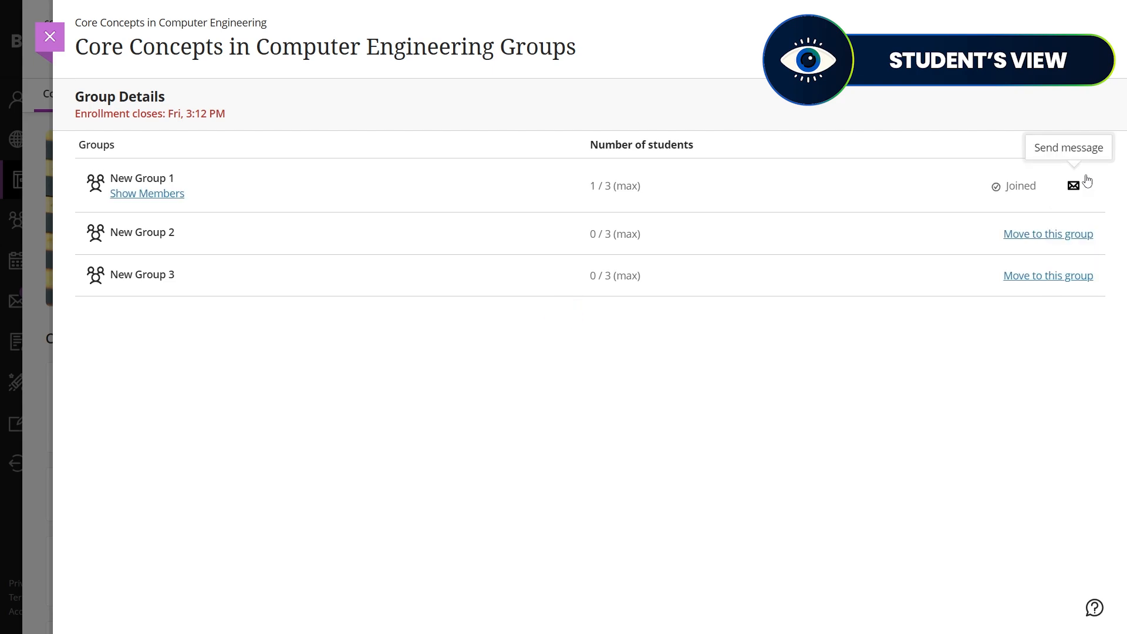
mouse_move(178, 207)
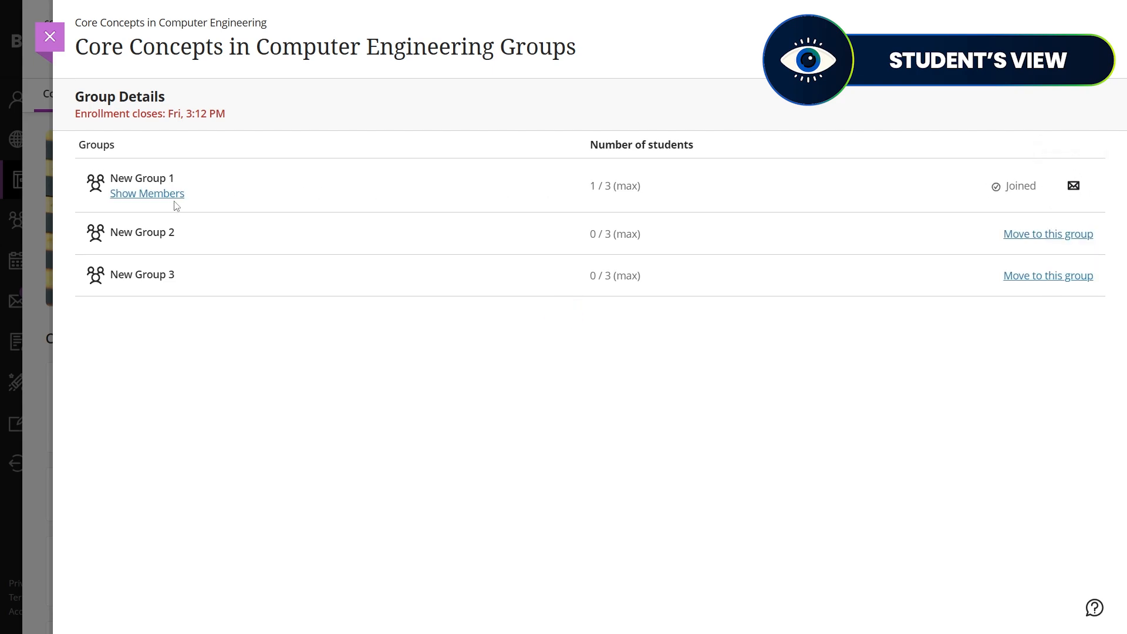
click(147, 193)
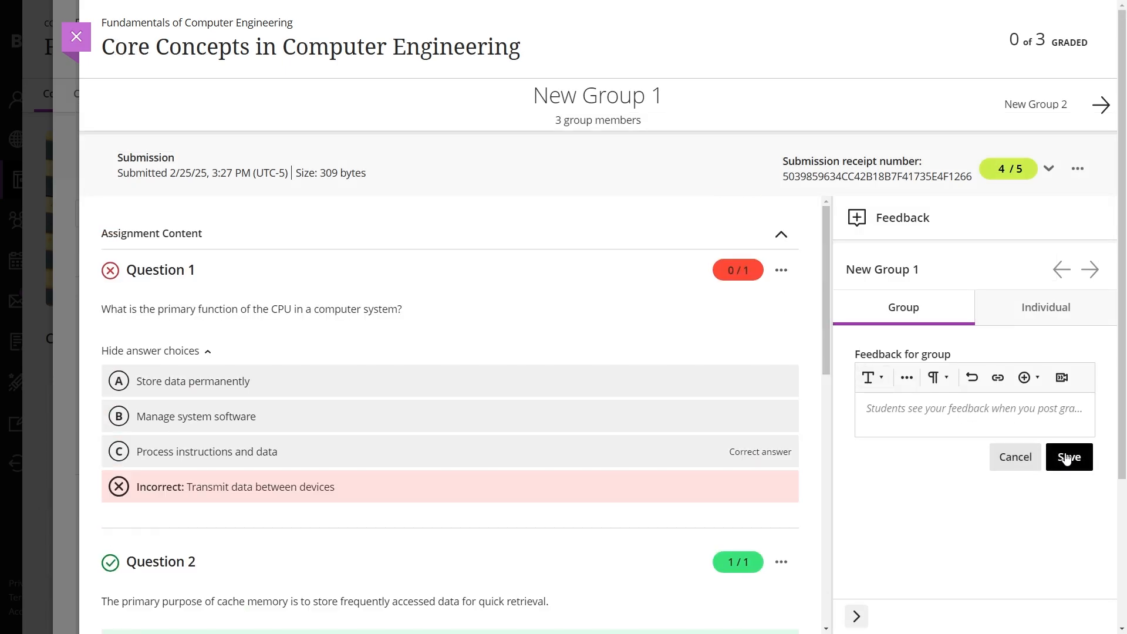
Save New Group 1's 4/5 grade and view the test's Student Activity overview.
click(1068, 457)
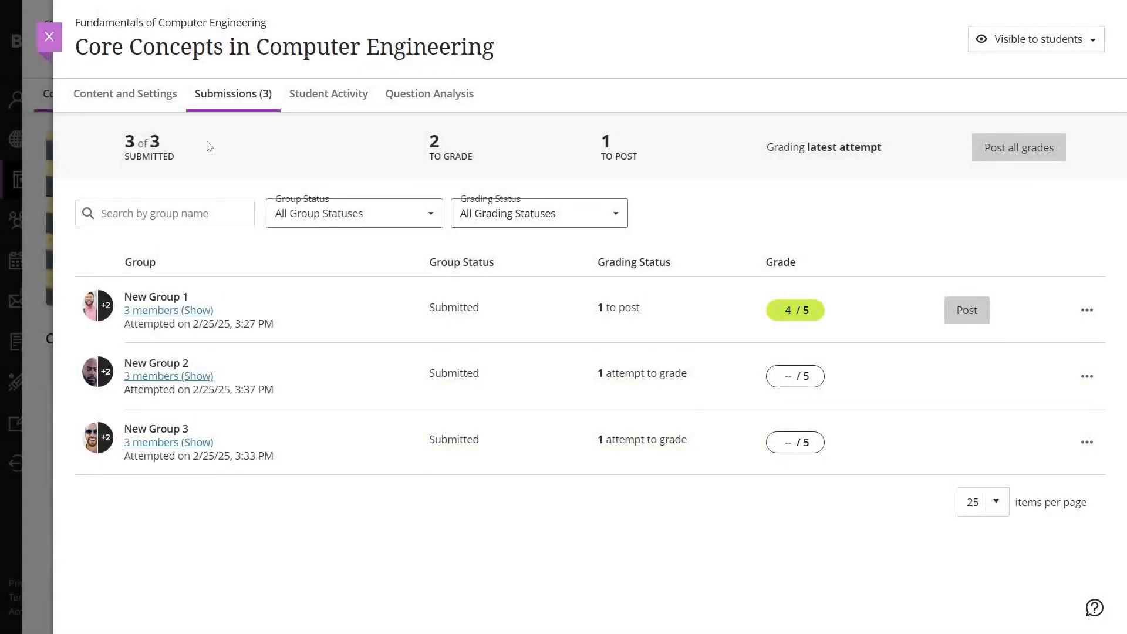
mouse_move(811, 387)
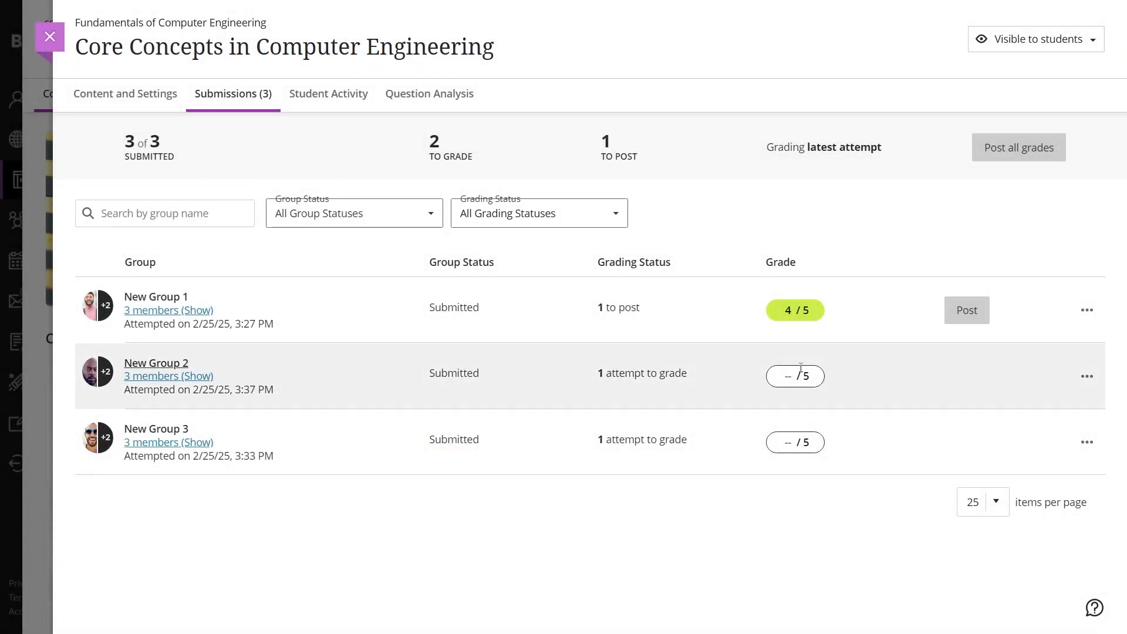
click(329, 94)
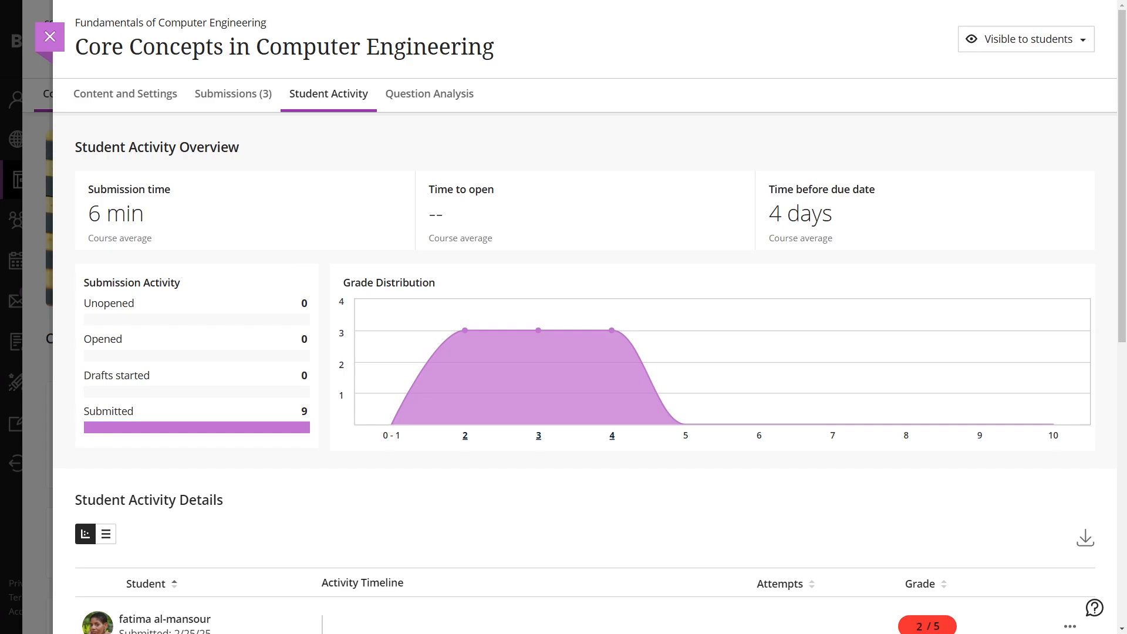
scroll(down, 3)
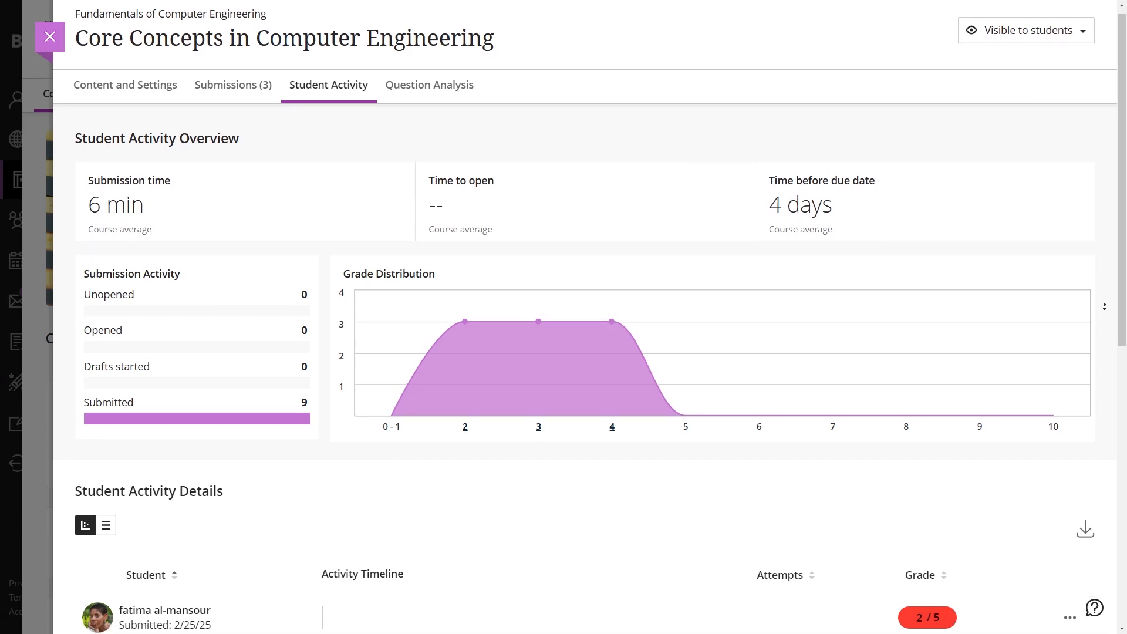
scroll(down, 3)
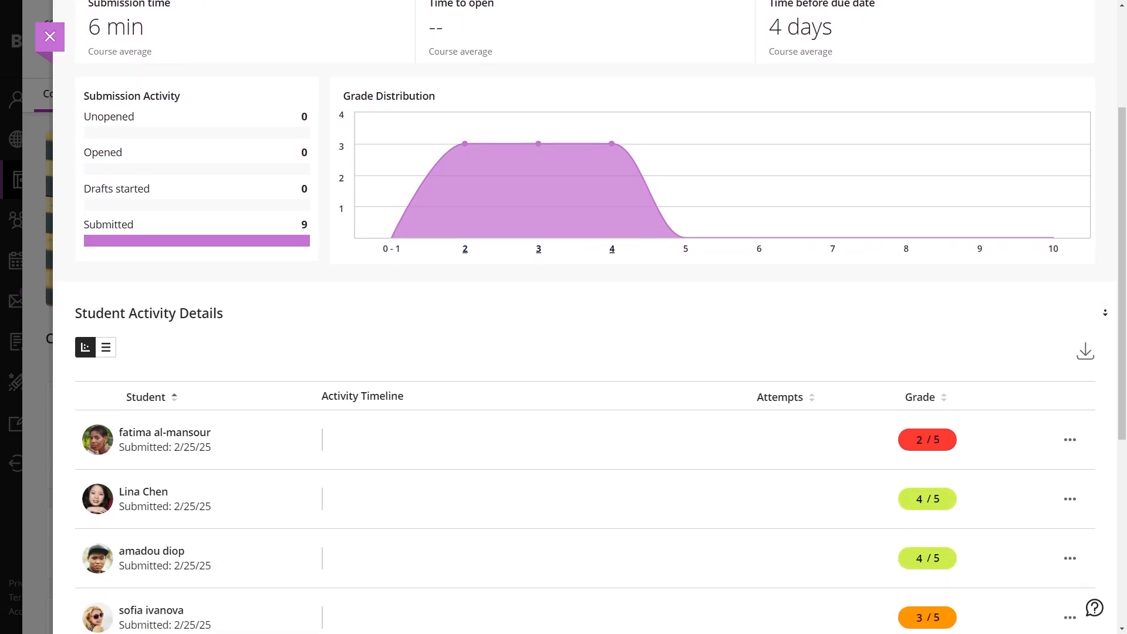
scroll(down, 3)
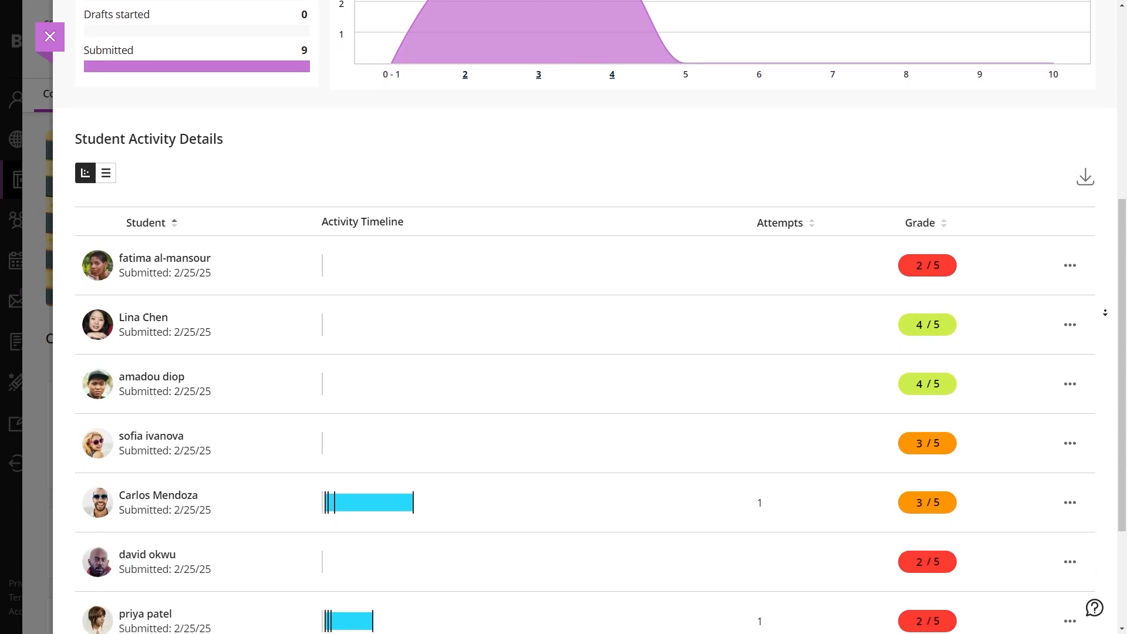
scroll(down, 3)
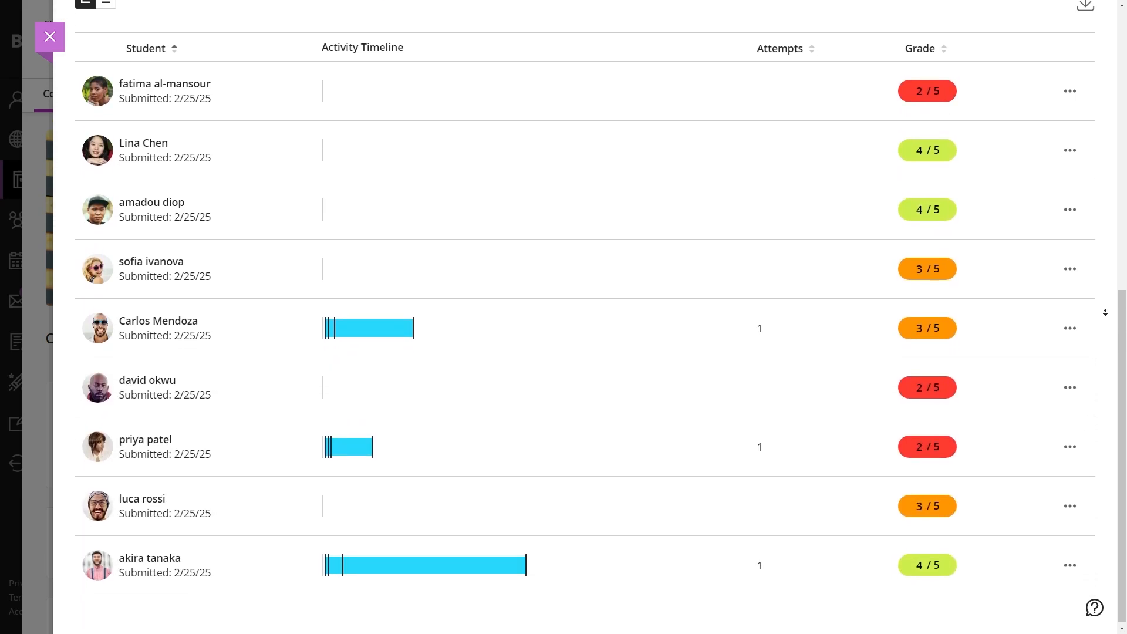